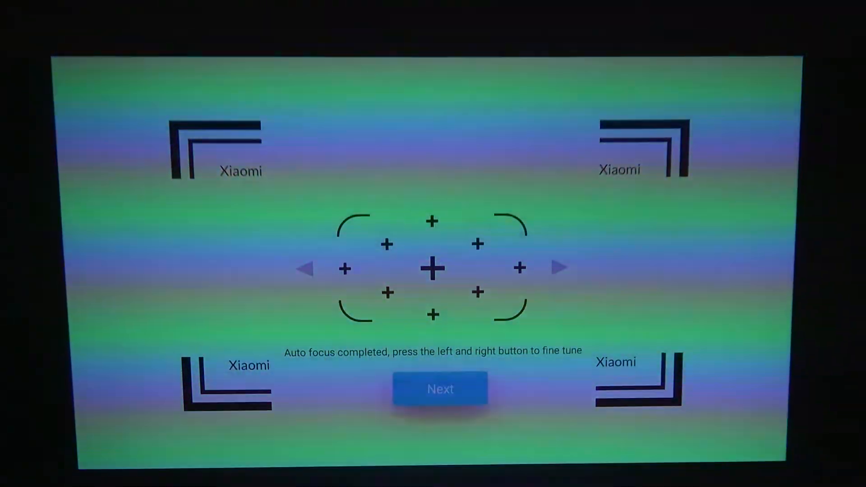
# Accept the focus, apply automatic keystone correction, and continue to the language list.
pyautogui.click(440, 388)
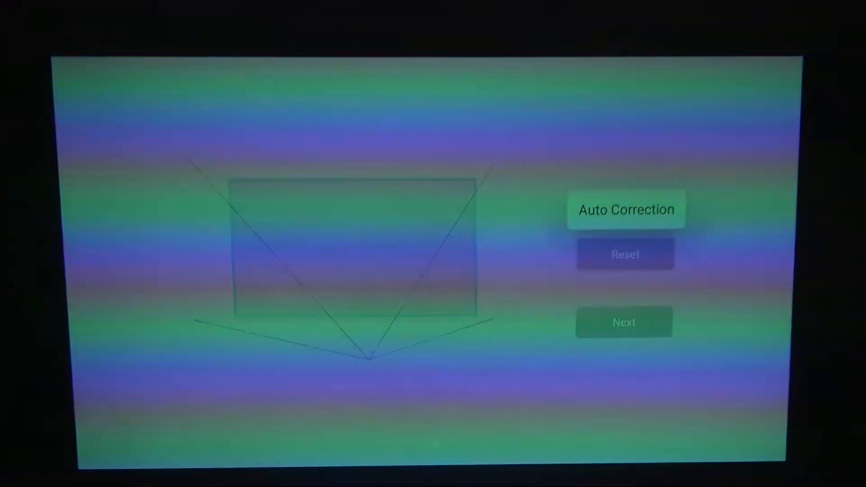
pyautogui.click(625, 255)
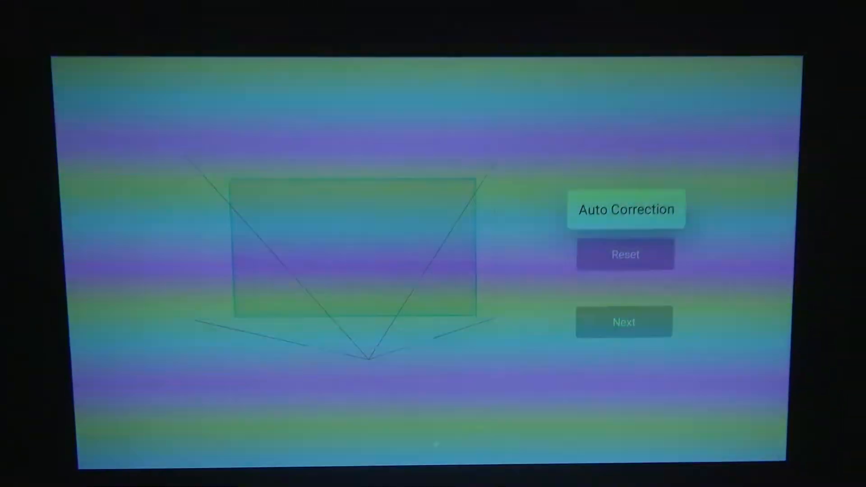
pyautogui.click(625, 209)
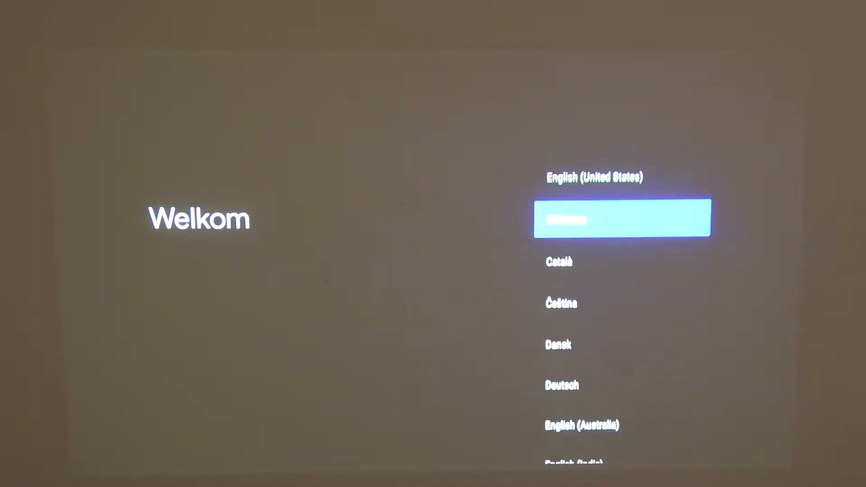
# Scroll the language list and choose English (United Kingdom).
pyautogui.scroll(-3)
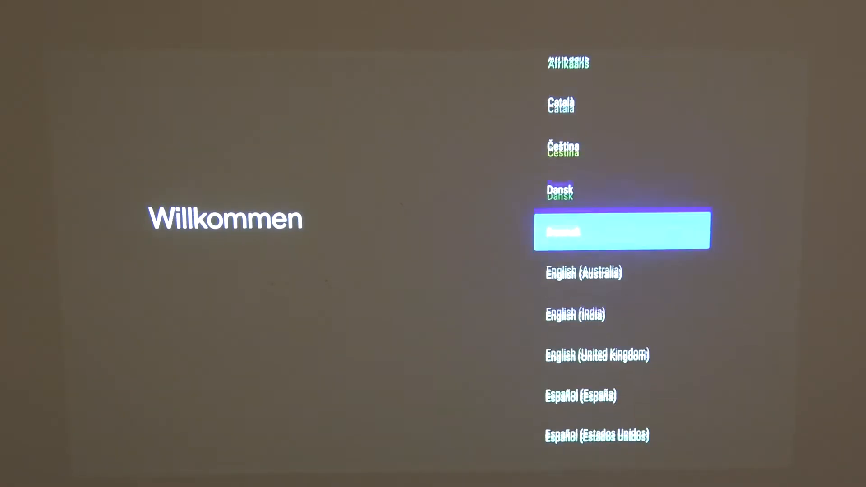
pyautogui.scroll(-3)
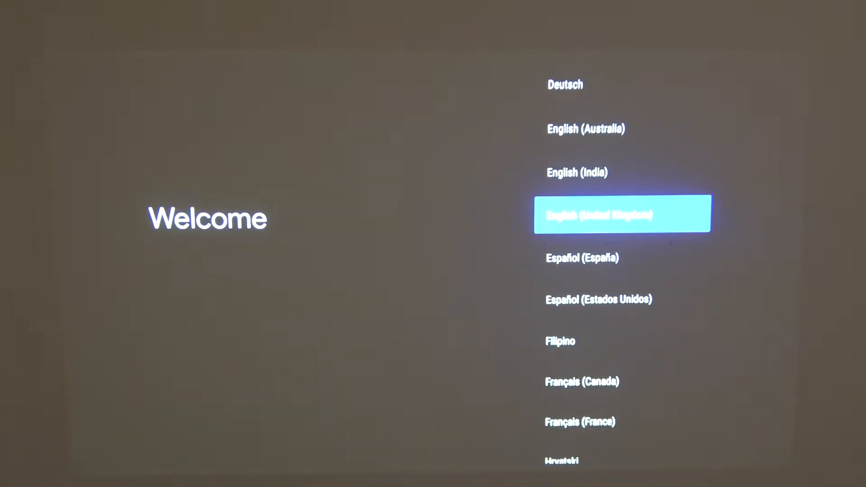
pyautogui.click(622, 214)
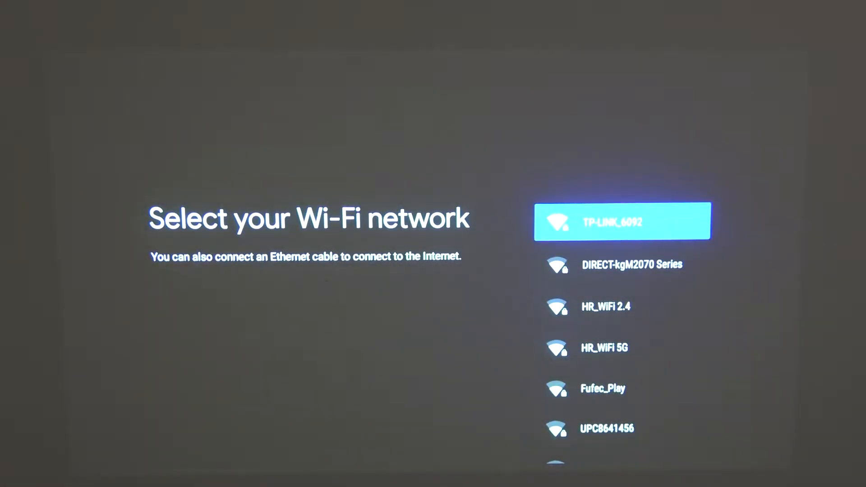
# Scroll the Wi-Fi list and select the HR_WiFi 2.4 network.
pyautogui.scroll(-3)
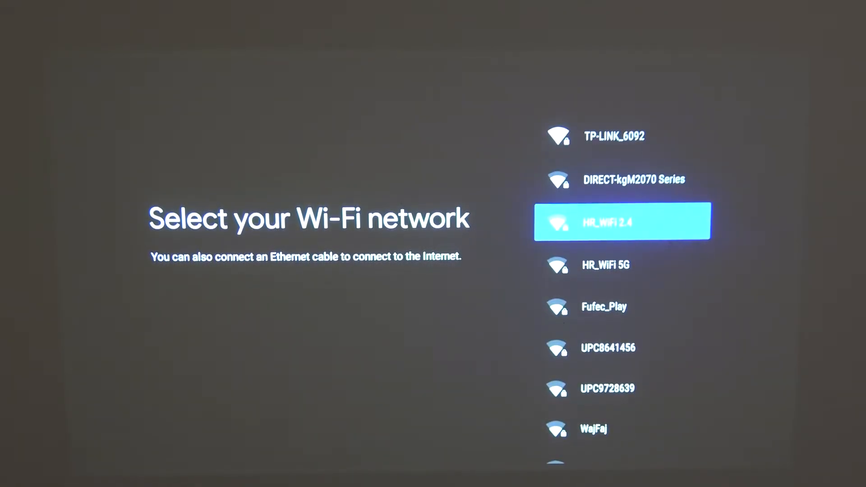
pyautogui.click(621, 222)
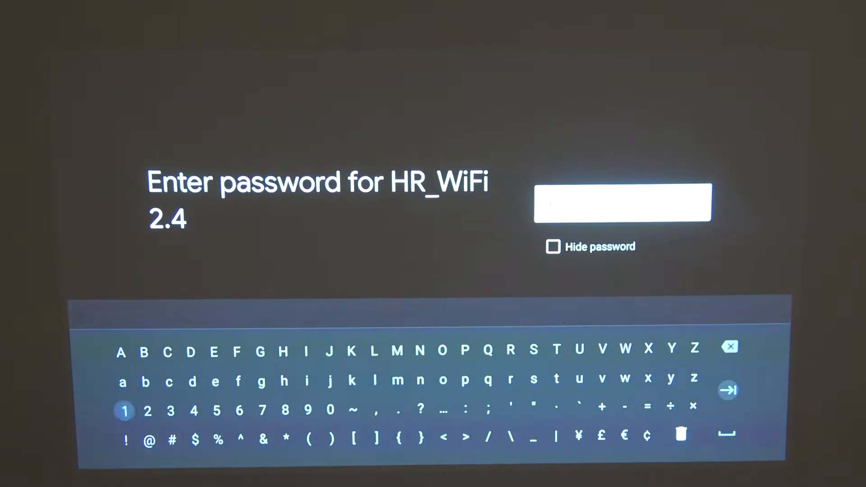
# Type the HR_WiFi 2.4 password on the on-screen keyboard and submit it.
pyautogui.click(147, 411)
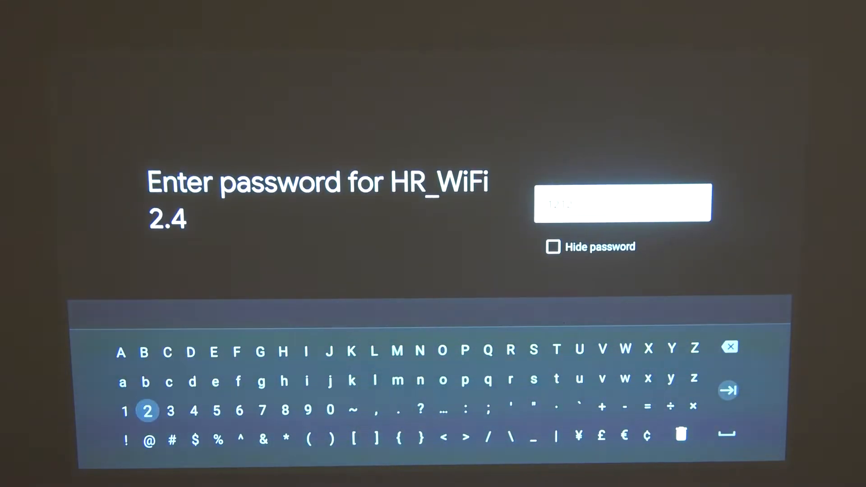
pyautogui.click(420, 381)
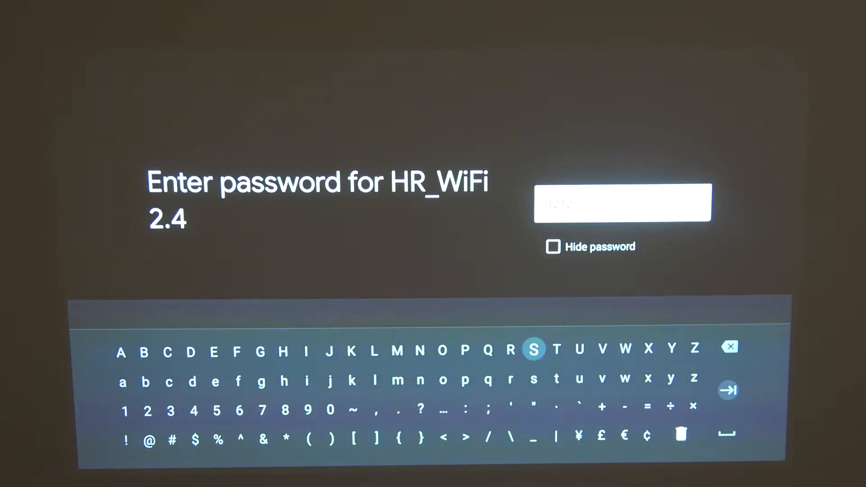
pyautogui.click(190, 352)
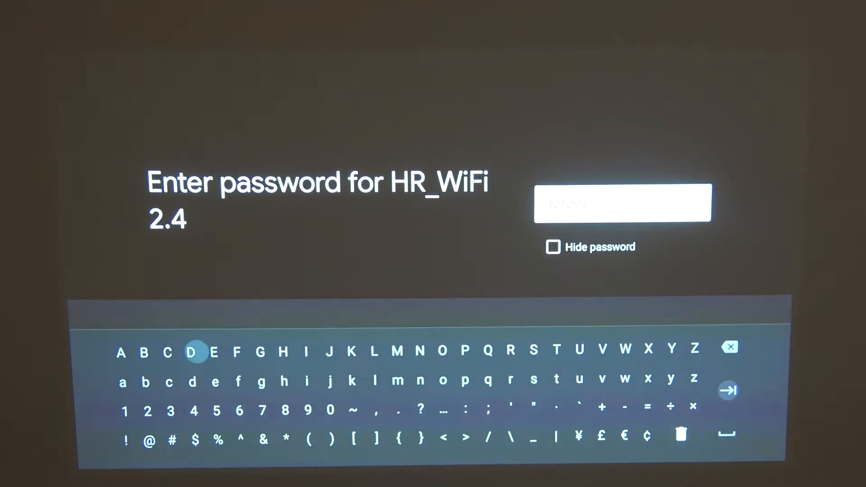
pyautogui.click(125, 411)
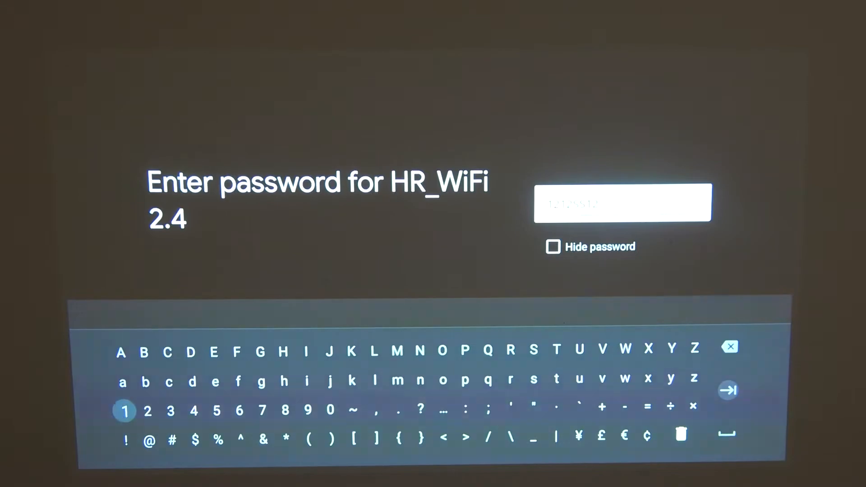
pyautogui.click(418, 410)
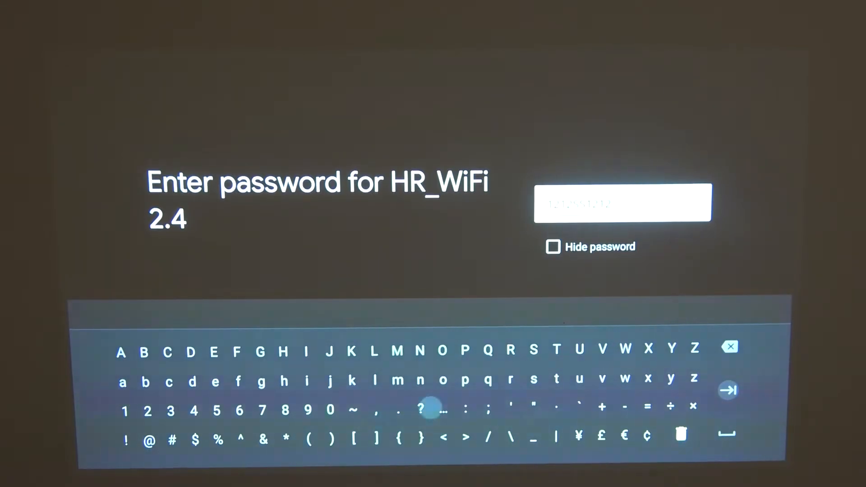
pyautogui.click(727, 389)
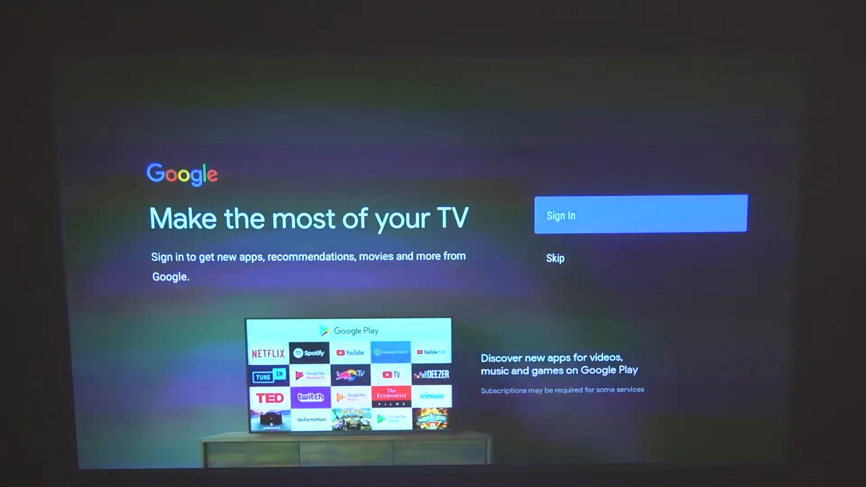
# Highlight Skip and decline signing in to a Google account.
pyautogui.press('Down')
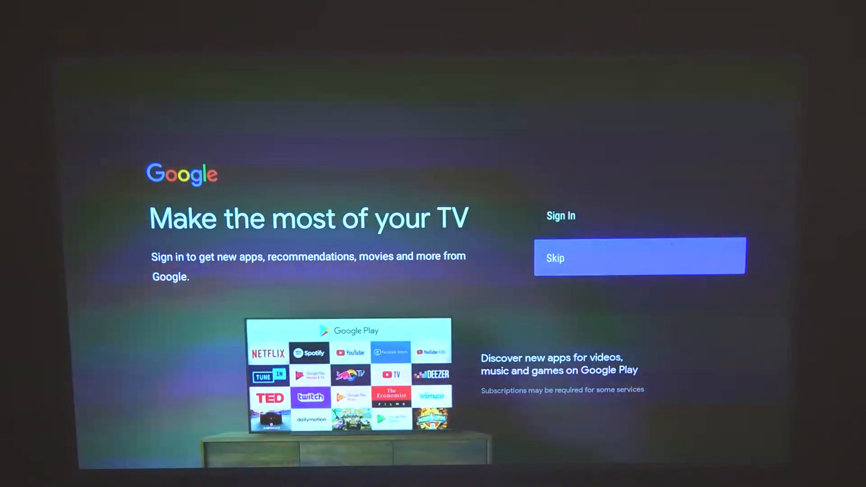
pyautogui.press('up')
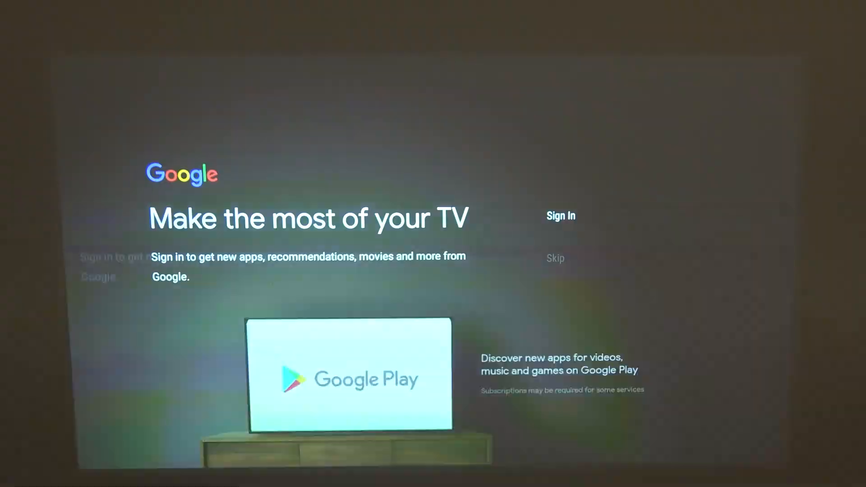
# Browse the Terms of Service, Play Terms and Privacy Policy entries, then accept.
pyautogui.click(560, 215)
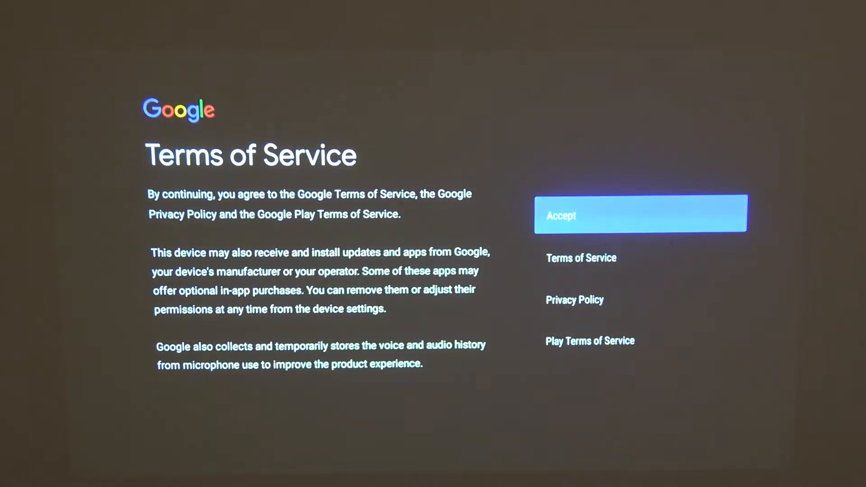
pyautogui.press('Down')
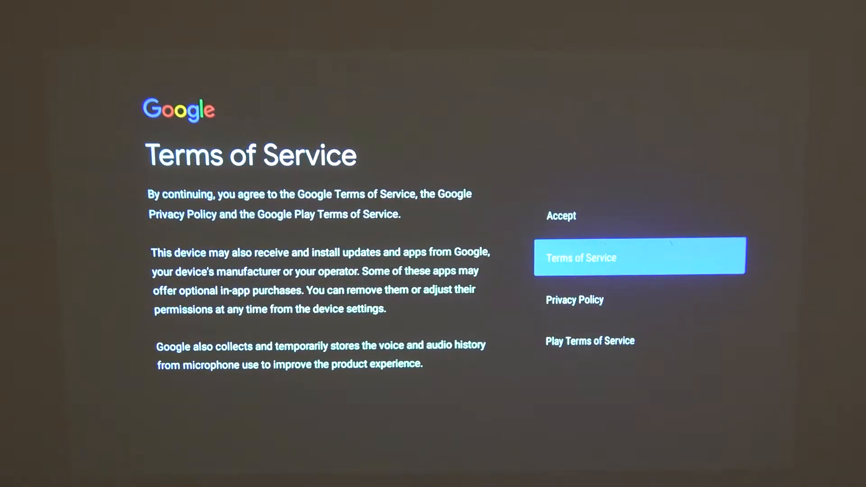
pyautogui.press('down')
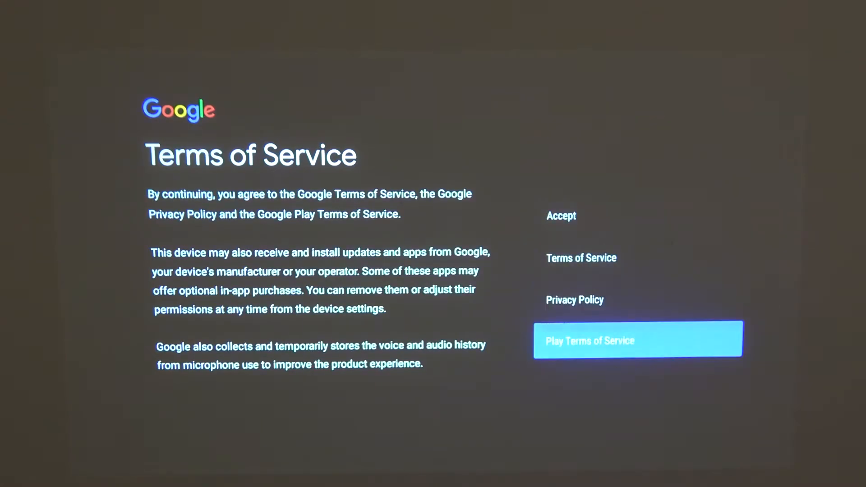
pyautogui.press('Up')
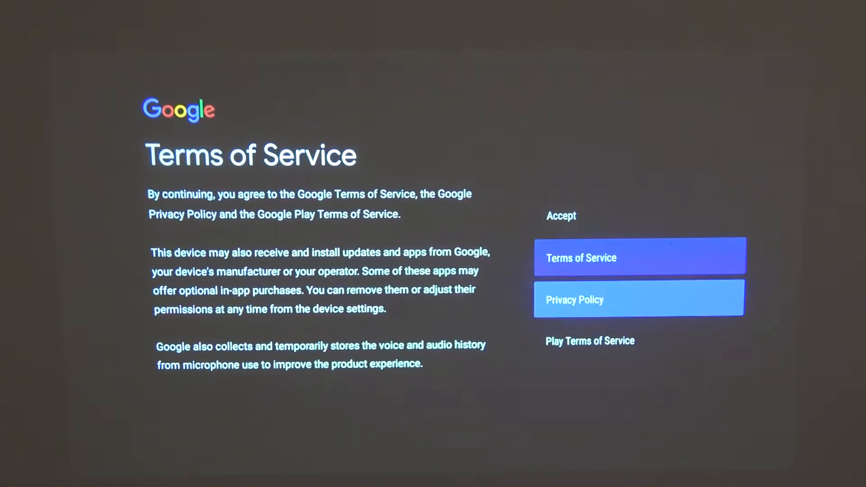
pyautogui.press('up')
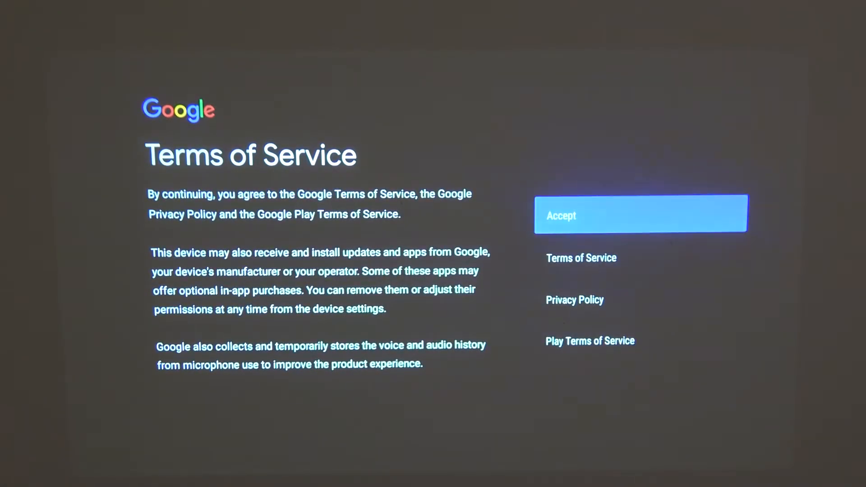
pyautogui.click(639, 213)
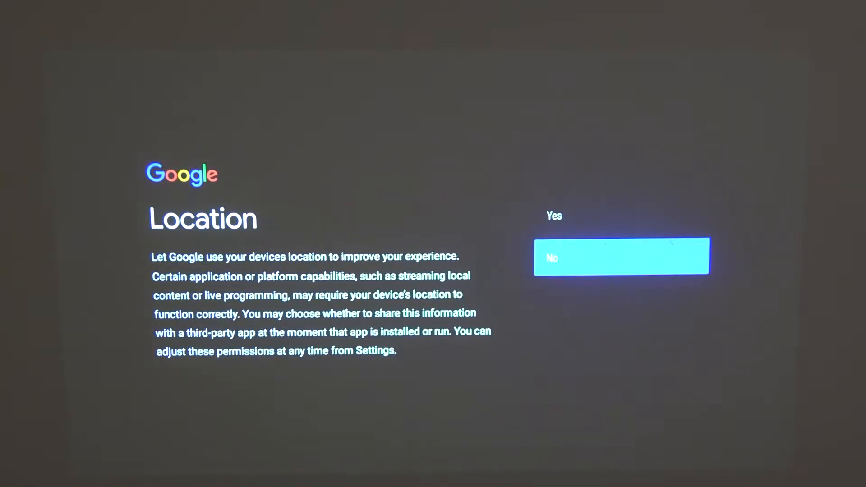
# Answer Yes to Google location access and Yes to sending diagnostic data.
pyautogui.press('up')
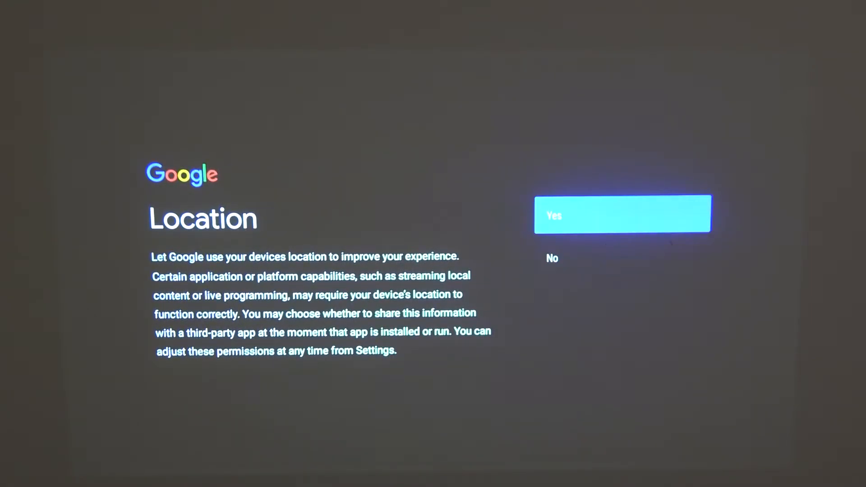
pyautogui.click(622, 214)
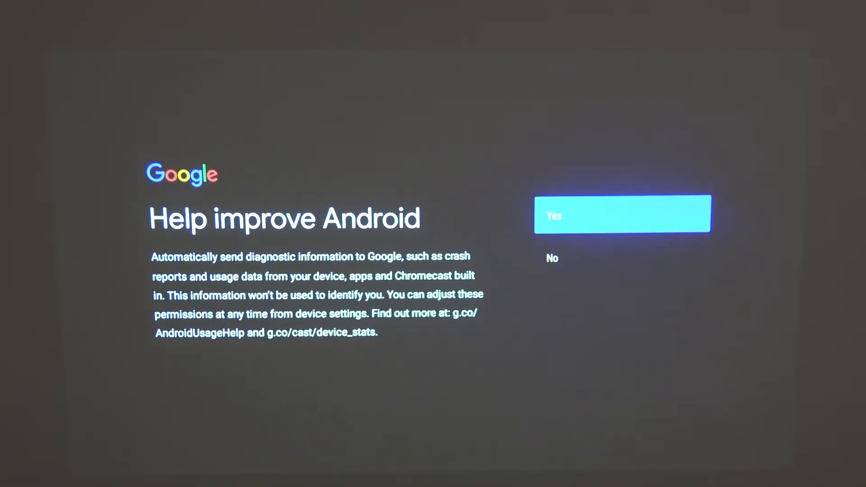
pyautogui.click(621, 213)
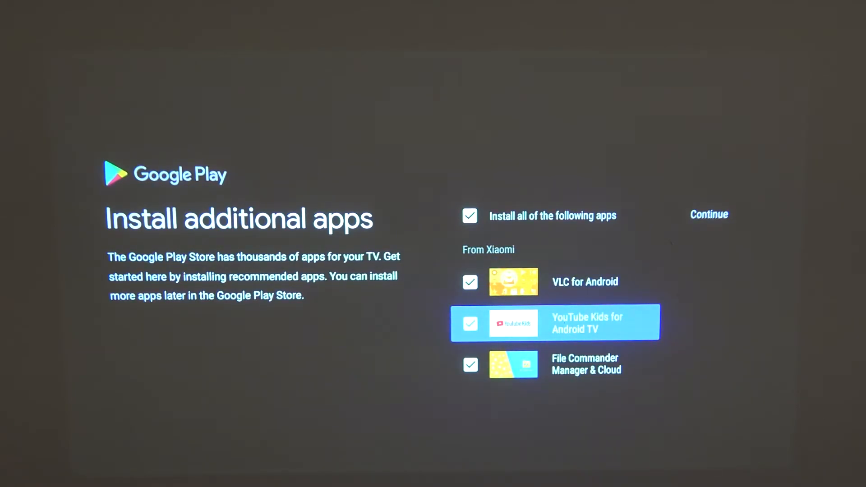
# Keep only VLC for Android among the recommended apps and continue.
pyautogui.press('down')
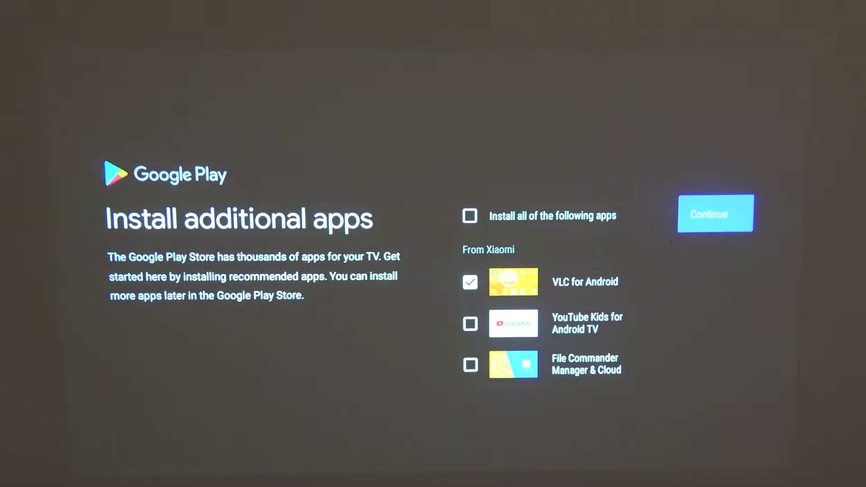
pyautogui.click(715, 214)
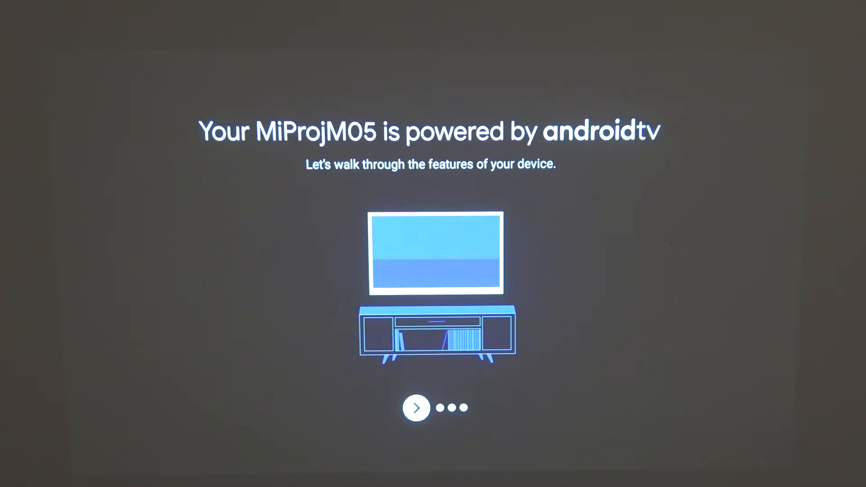
# Start the feature tour and page past the Google Assistant slide to Cast to your TV.
pyautogui.click(415, 408)
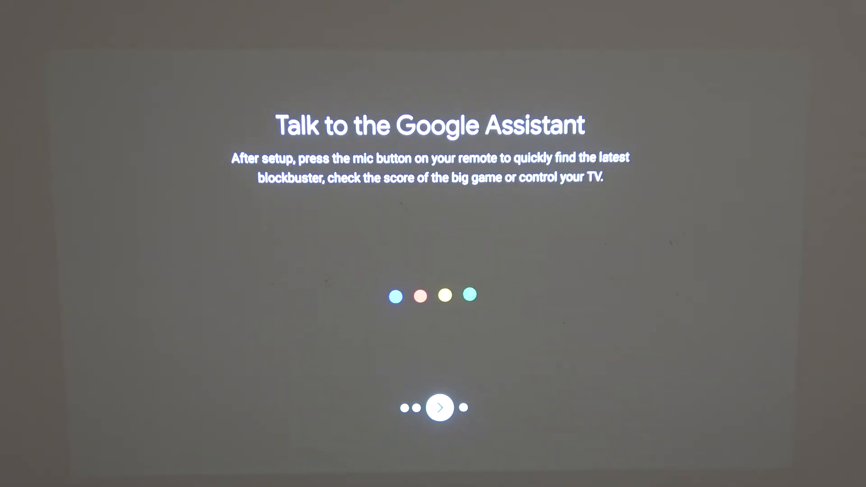
pyautogui.click(439, 408)
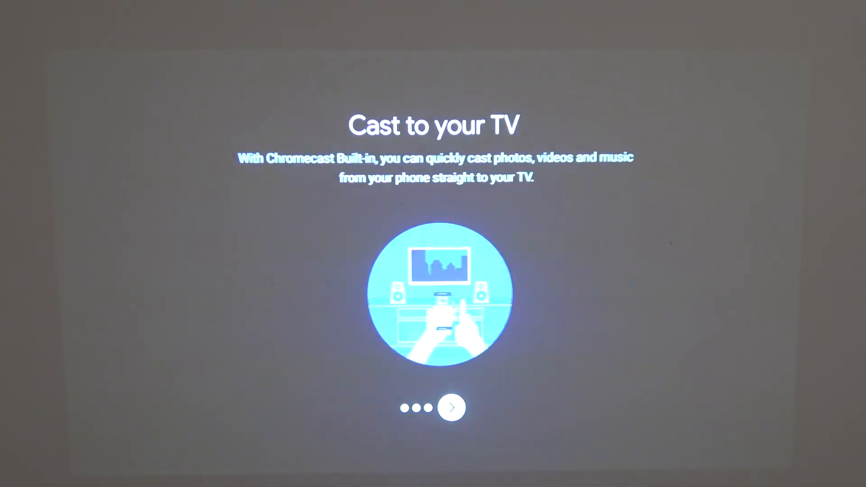